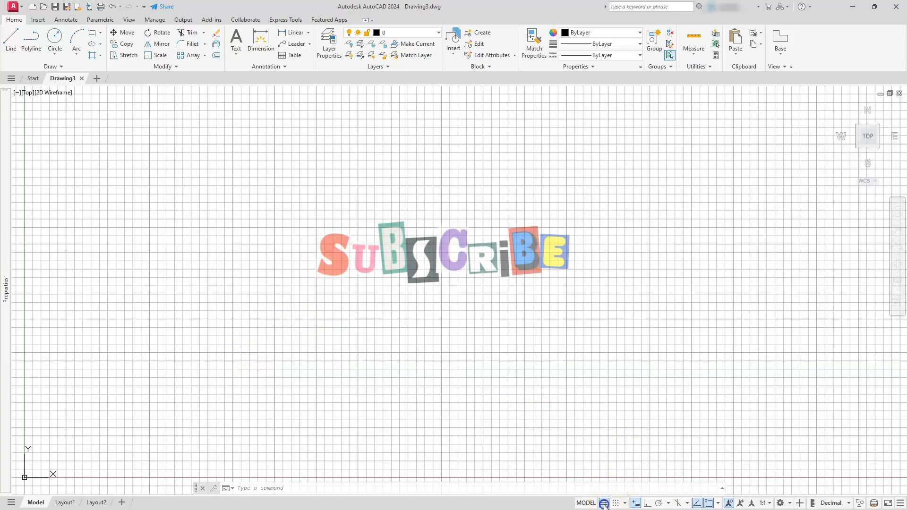
- Hide the grid and draw the large left circle by centre and diameter
left_click(604, 503)
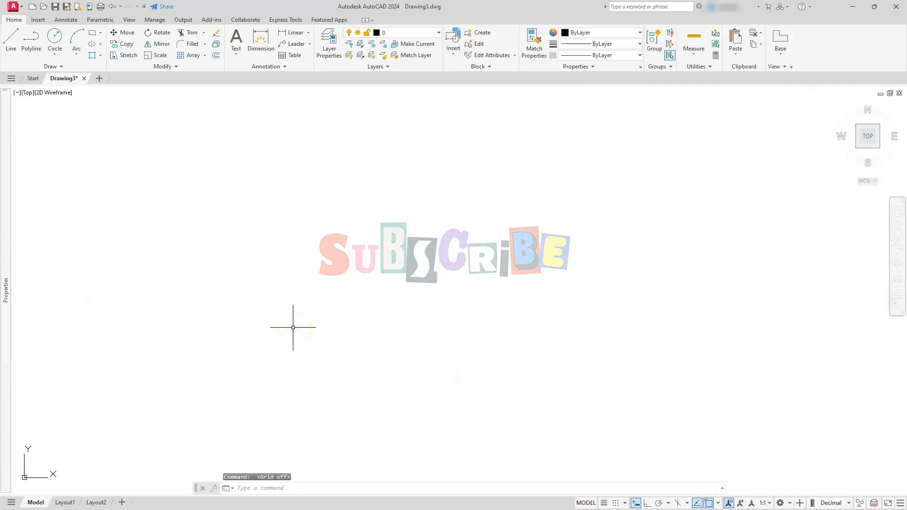
type("c")
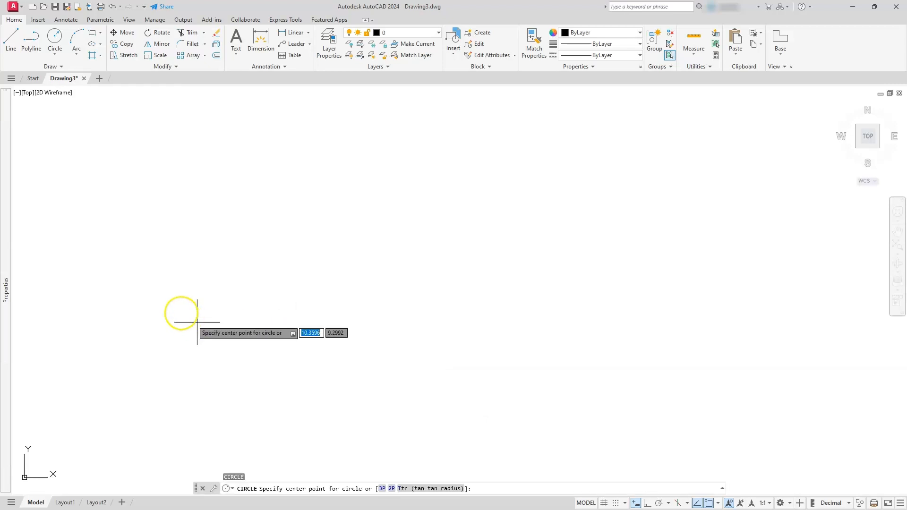
left_click(182, 271)
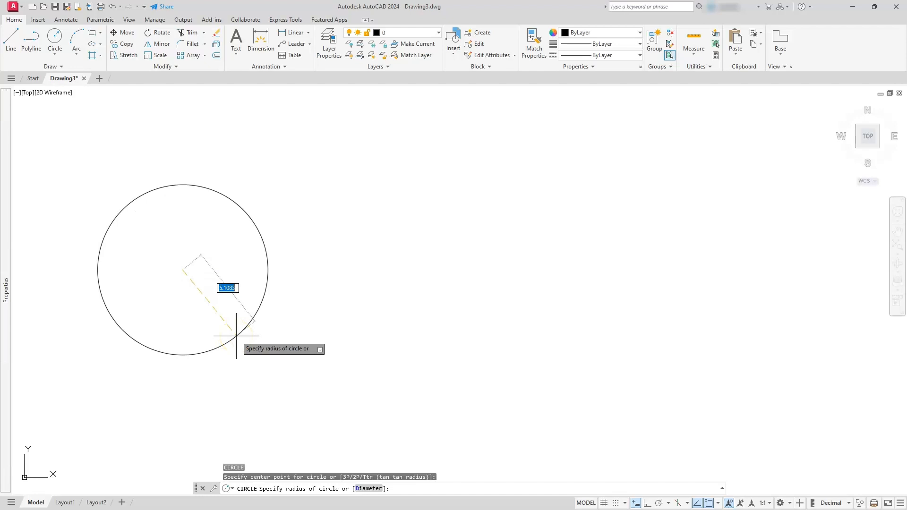
type("0")
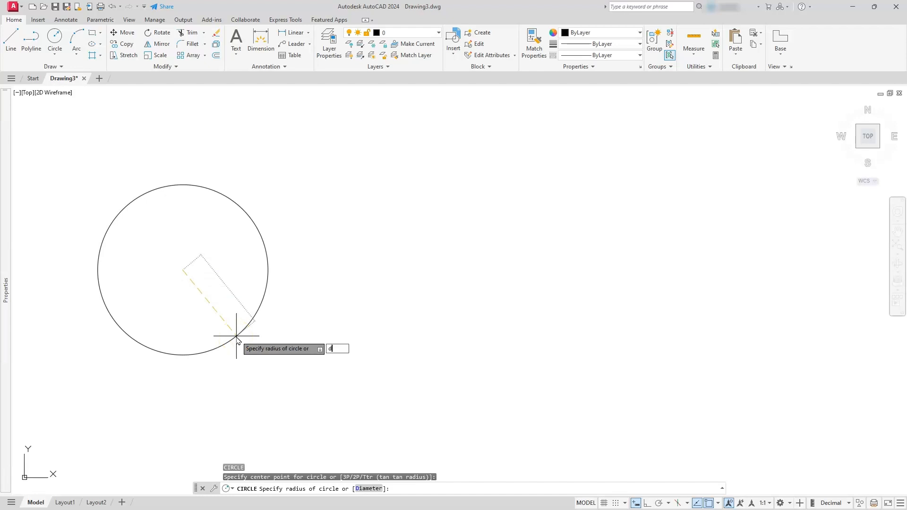
type("d")
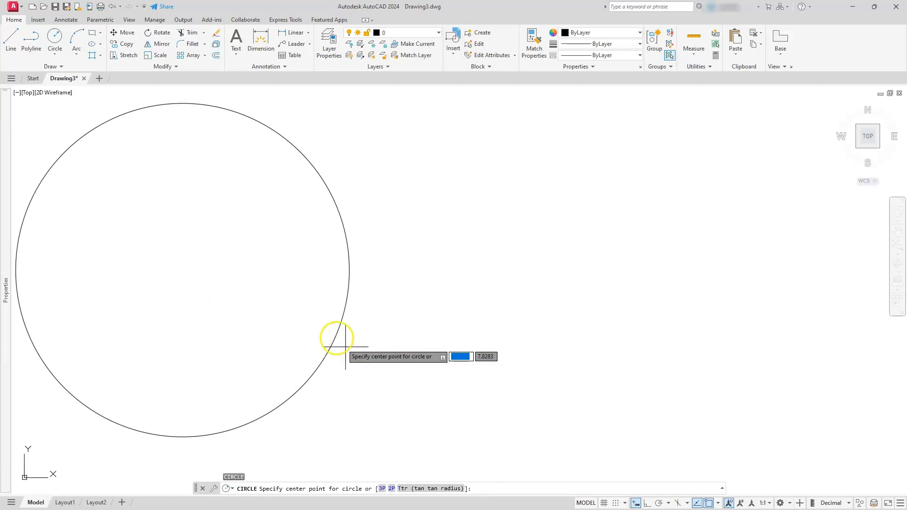
mouse_move(174, 269)
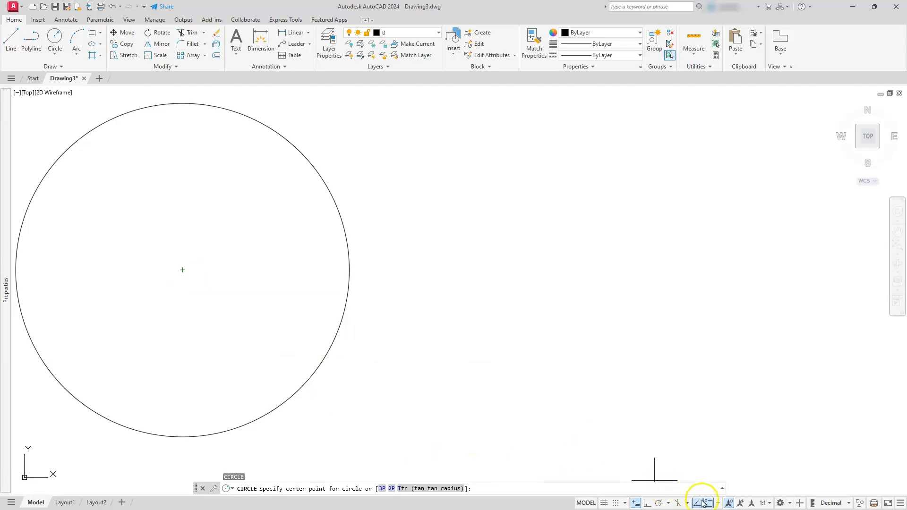
- With Object Snap on, draw a concentric inner circle of diameter 12
left_click(708, 503)
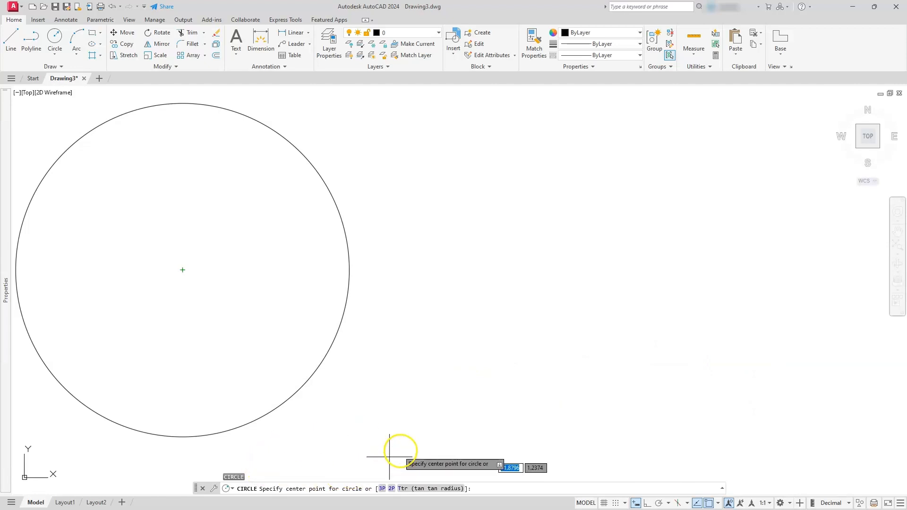
mouse_move(183, 269)
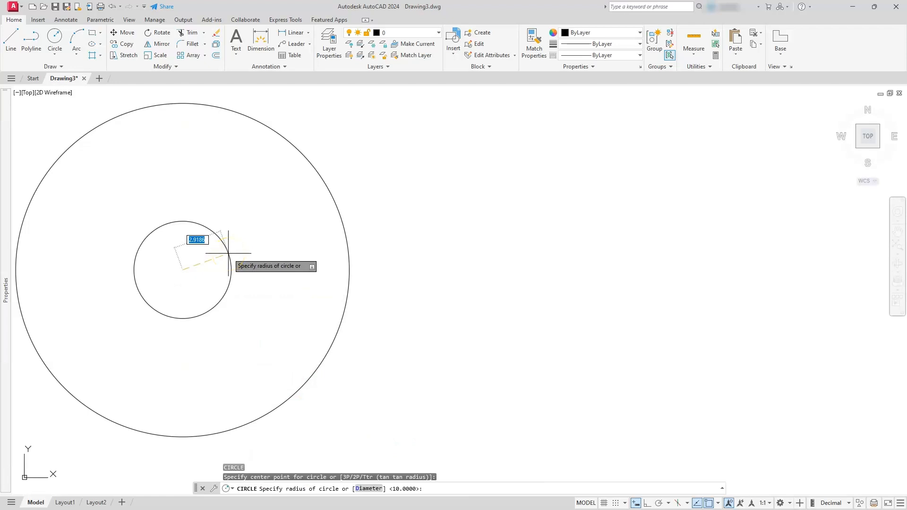
type("d")
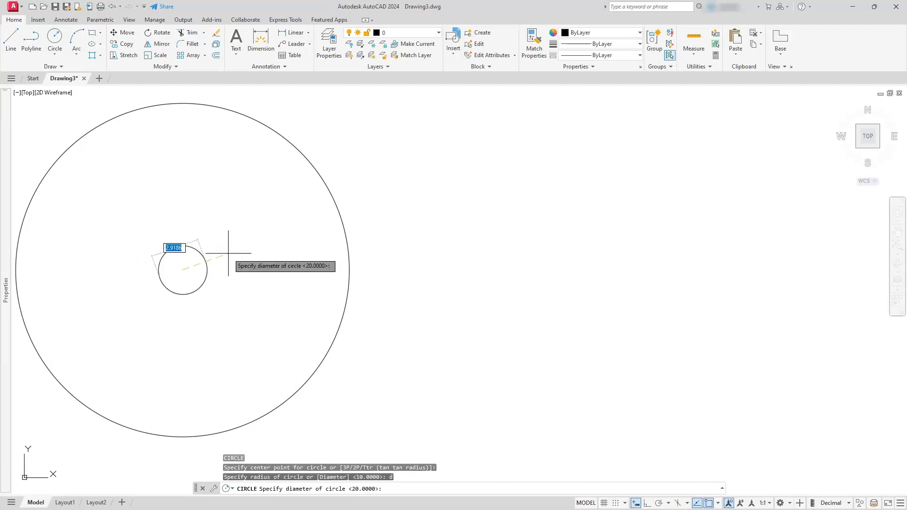
type("12")
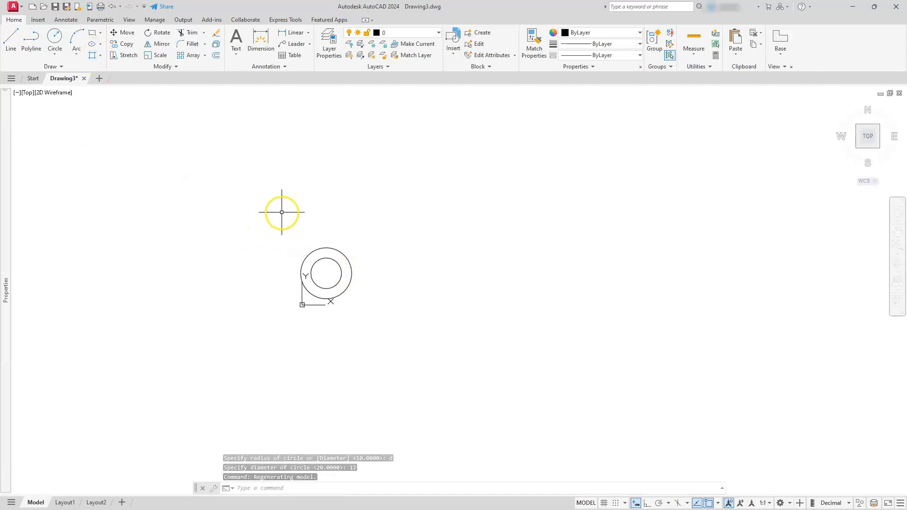
type("CO")
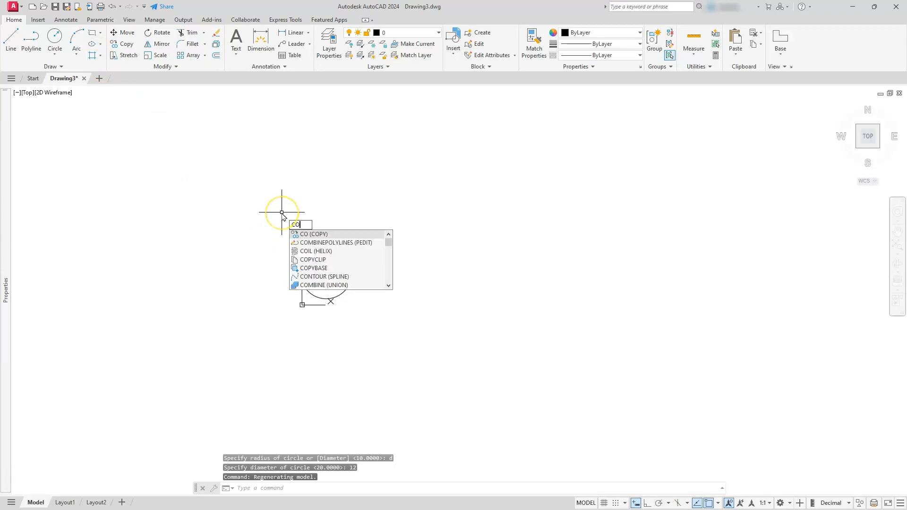
- Copy the circle pair 100 units to the right with Ortho on
key("Enter")
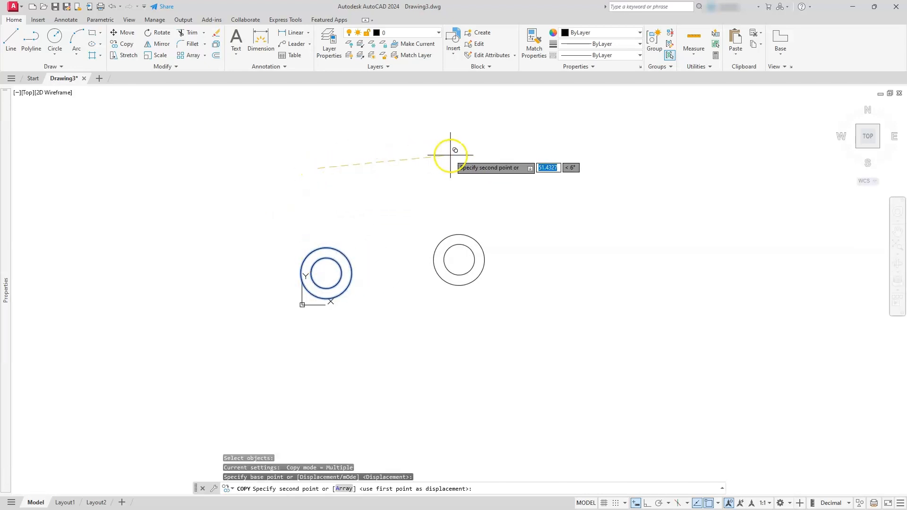
mouse_move(653, 473)
type("100")
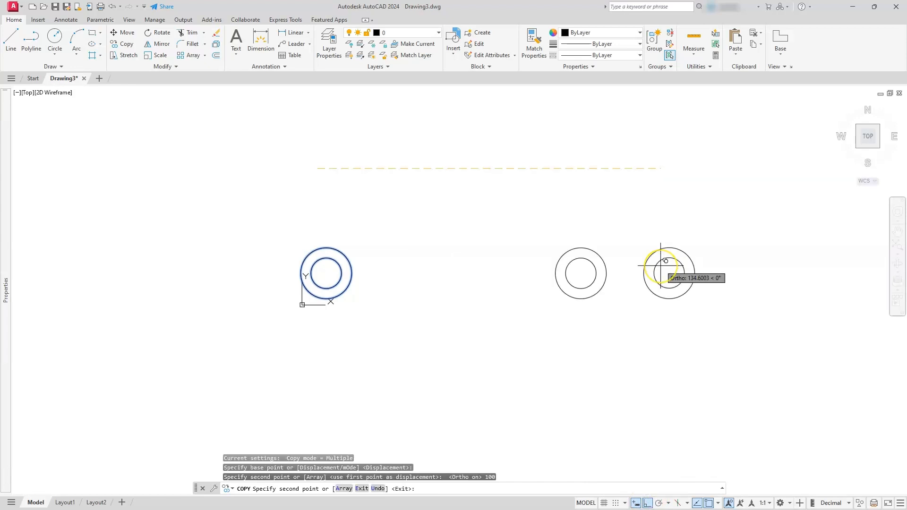
key("Escape")
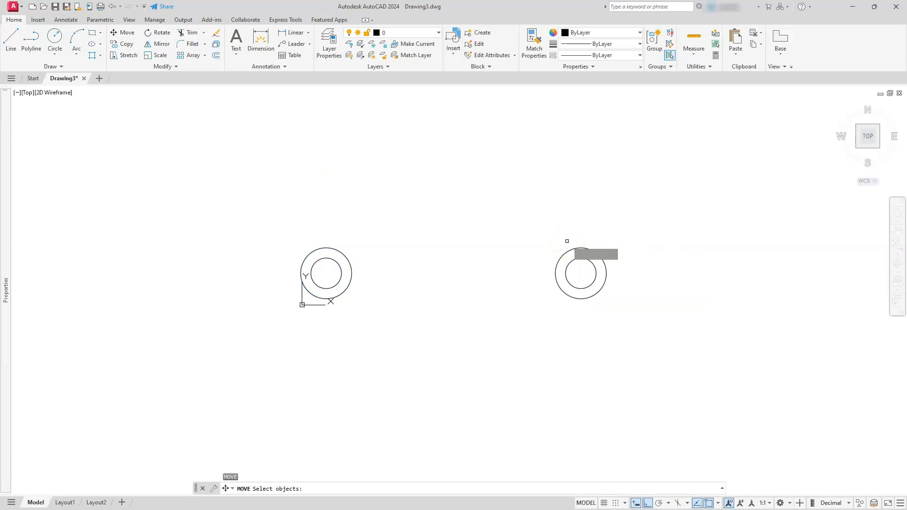
- Move the copied pair's inner circle 5 units right from its centre
left_click(581, 273)
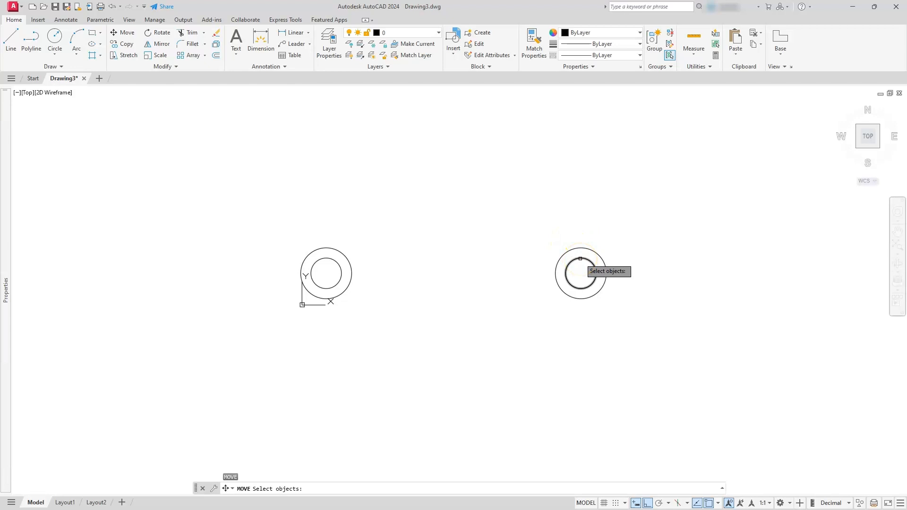
left_click(581, 257)
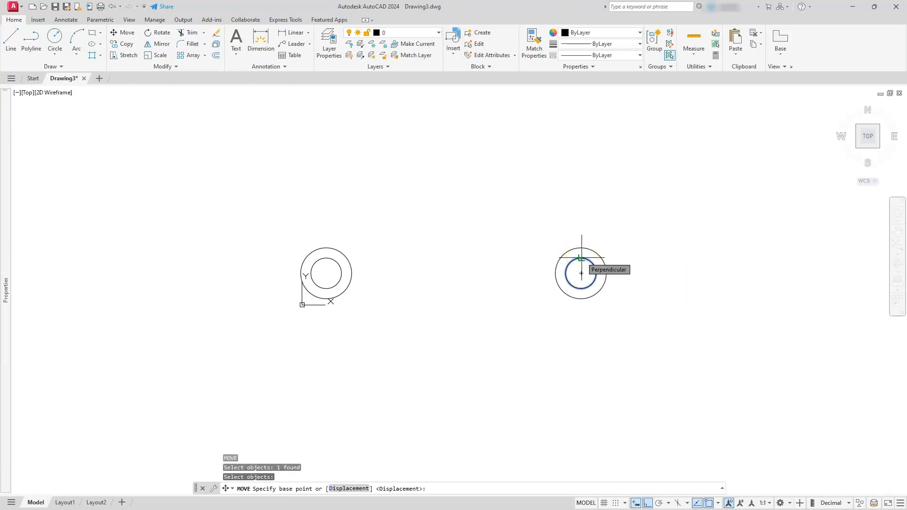
left_click(581, 275)
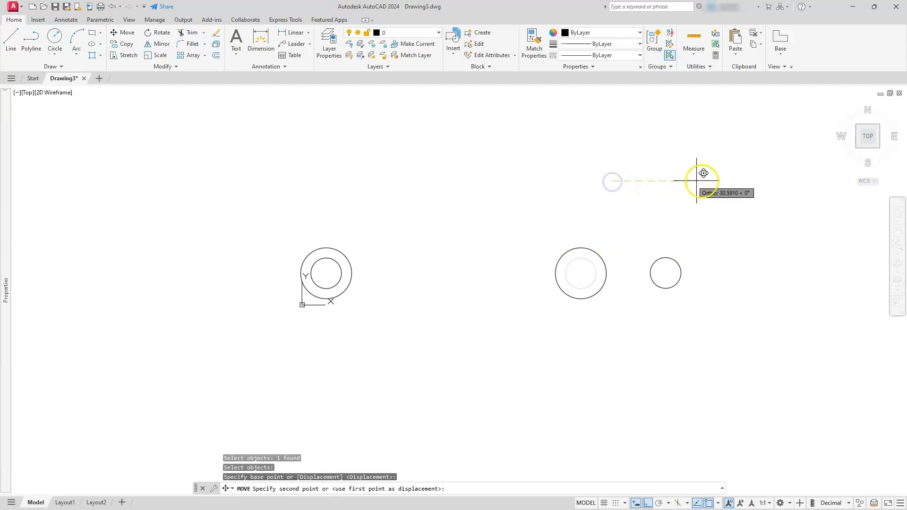
type("5")
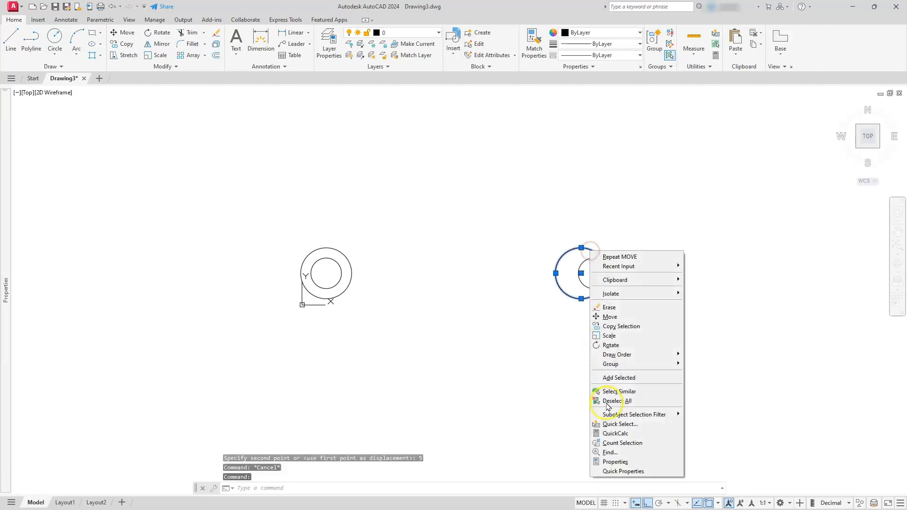
- In Properties, set the copied outer circle's radius to 30 and its inner circle's to 22
left_click(615, 462)
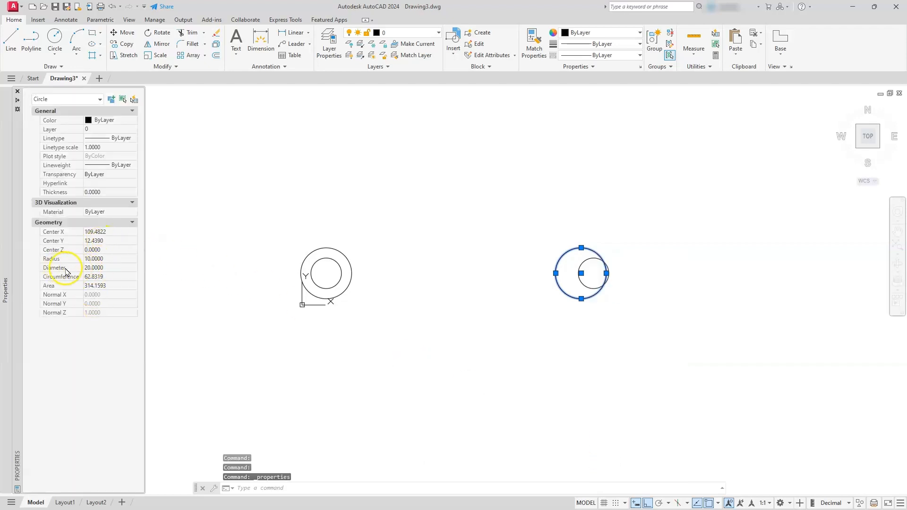
left_click(101, 259)
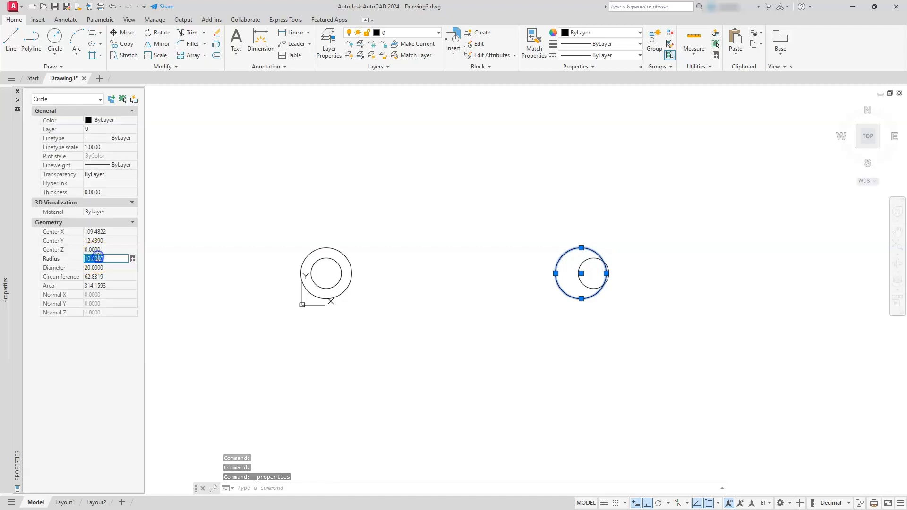
type("30")
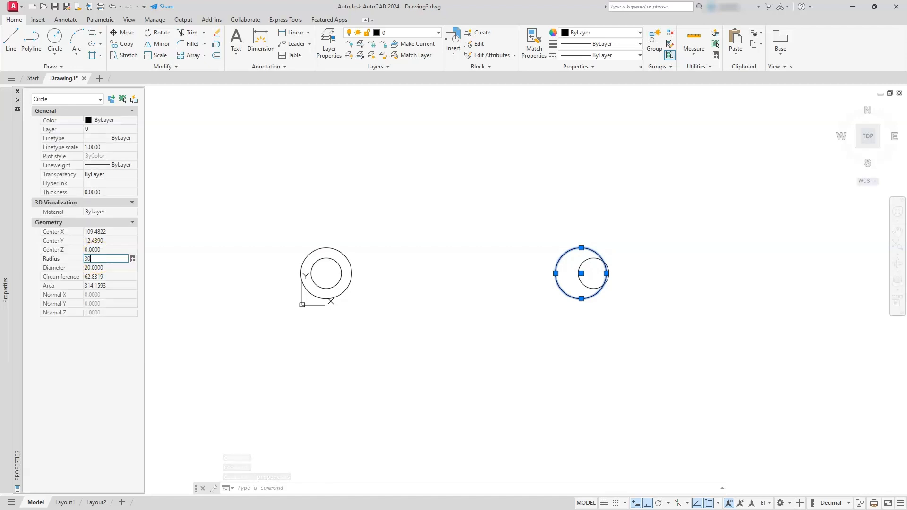
key("Enter")
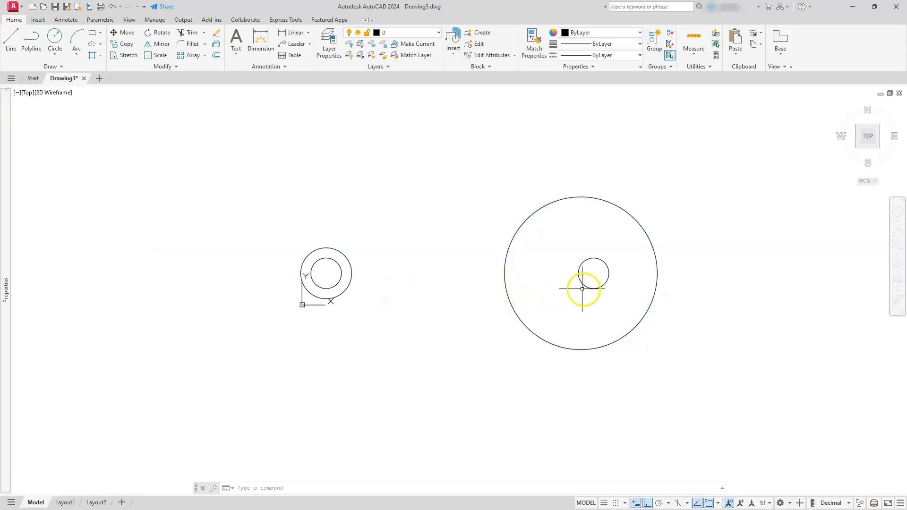
left_click(594, 273)
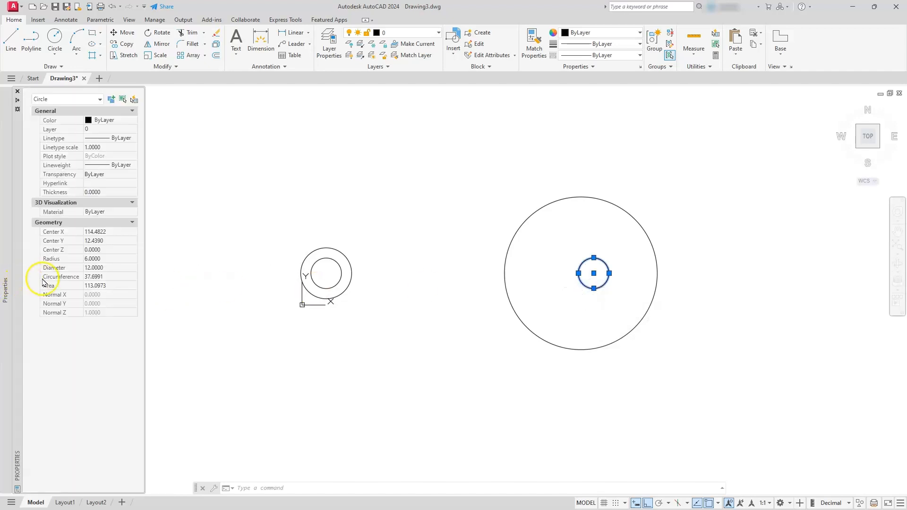
left_click(104, 259)
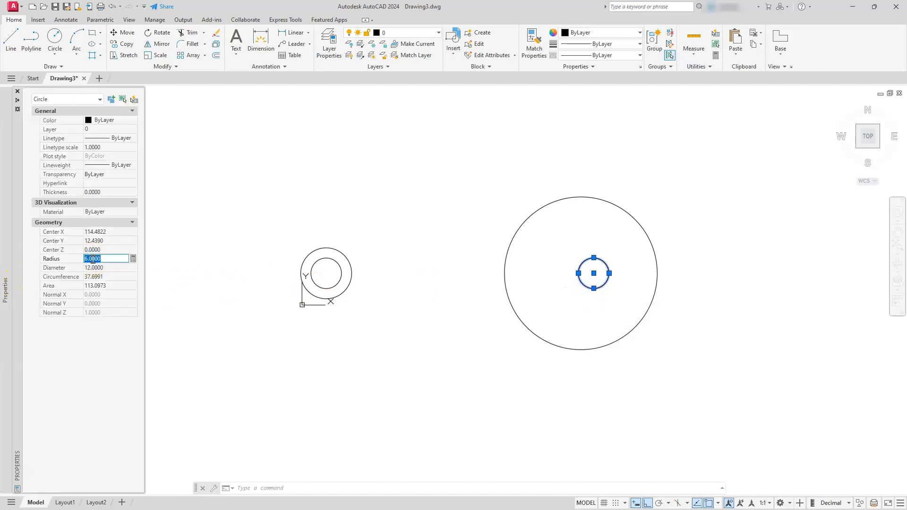
type("22")
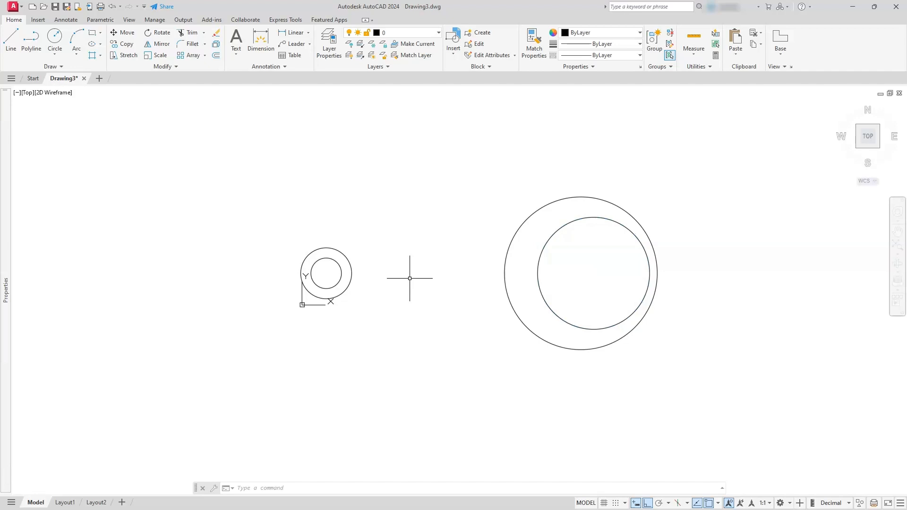
type("LINE Specify first point:")
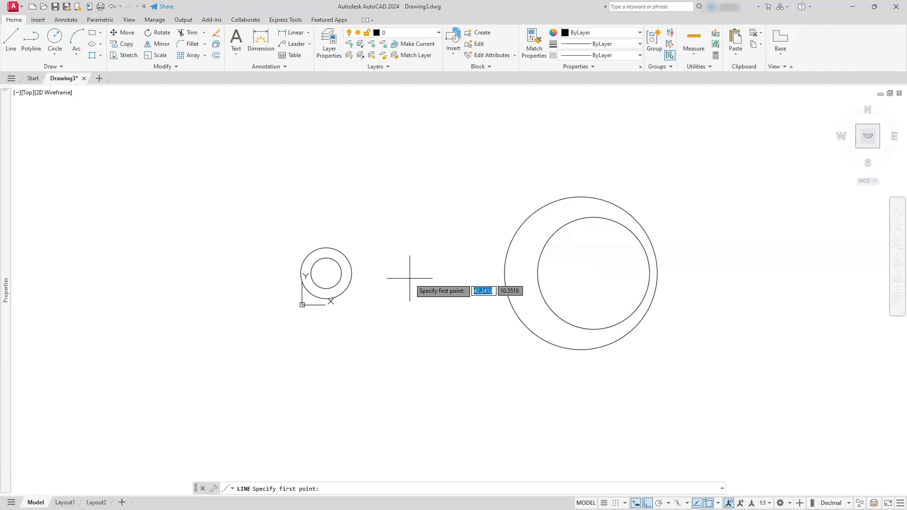
- Draw a line tangent to the small outer circle across to the large circle's top
type("tan")
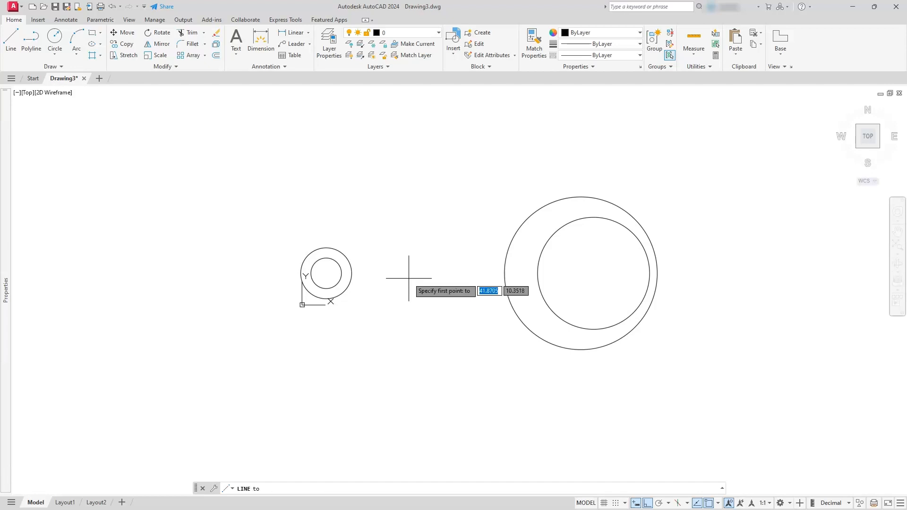
mouse_move(326, 242)
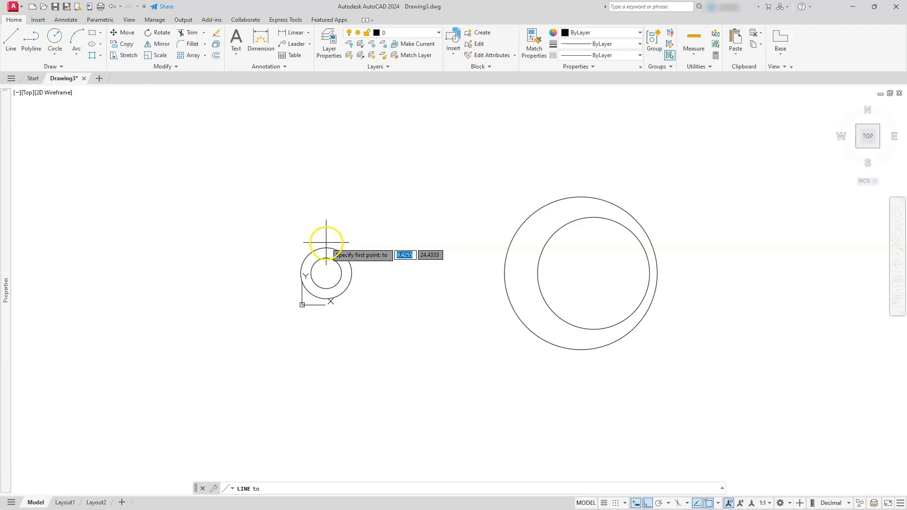
left_click(326, 246)
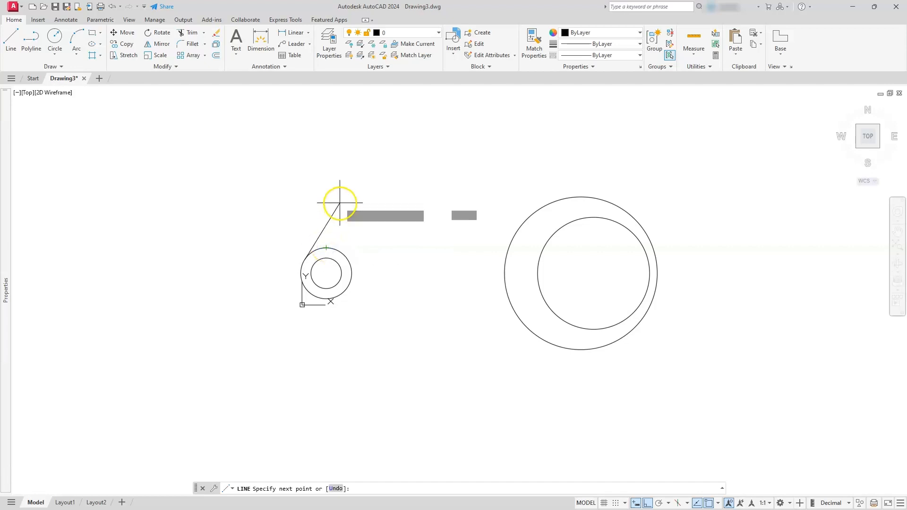
left_click(576, 196)
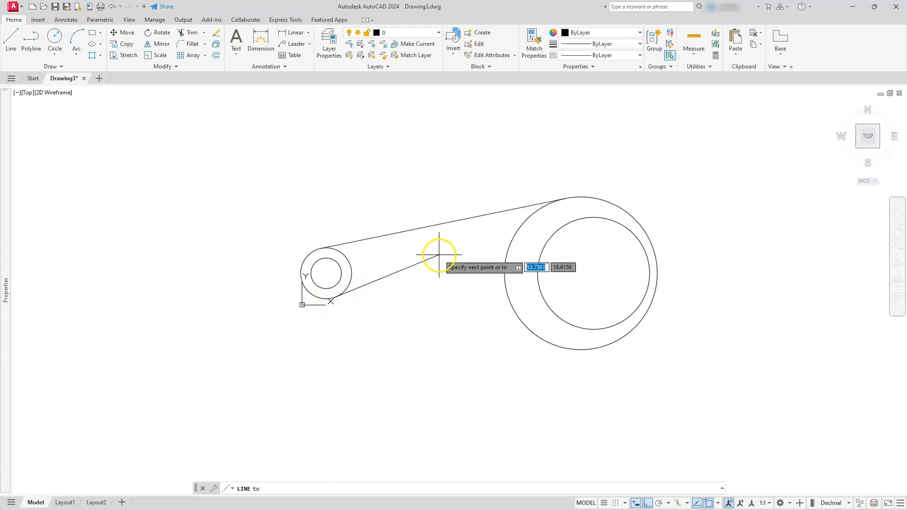
mouse_move(583, 219)
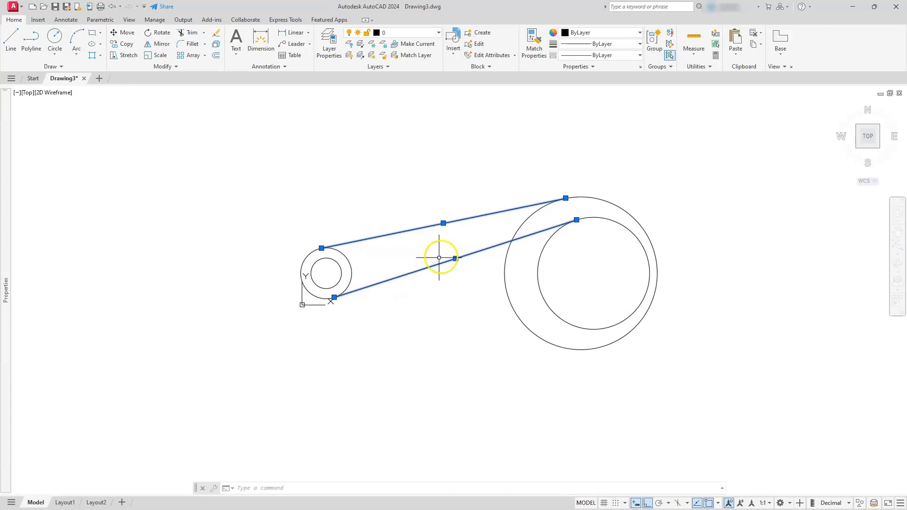
- Grip-mirror copies of both tangent lines across the circles' horizontal centreline
left_click(440, 257)
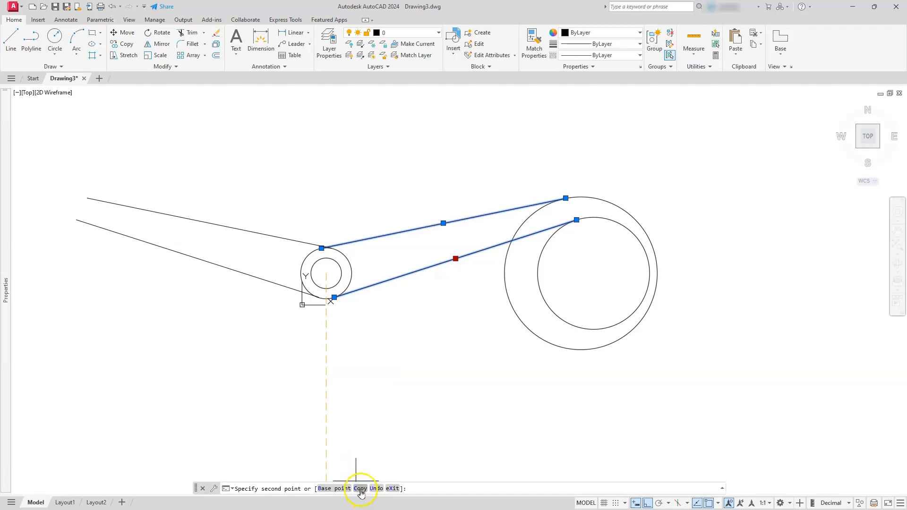
mouse_move(692, 274)
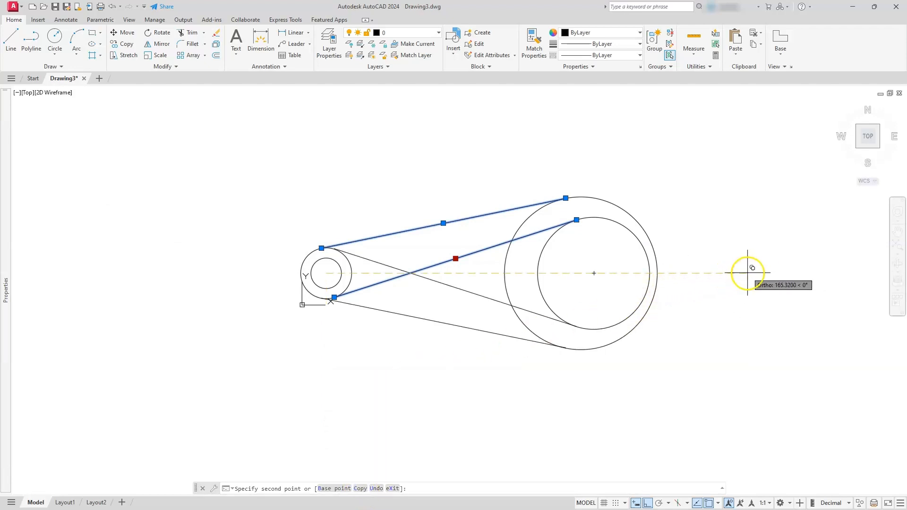
mouse_move(731, 273)
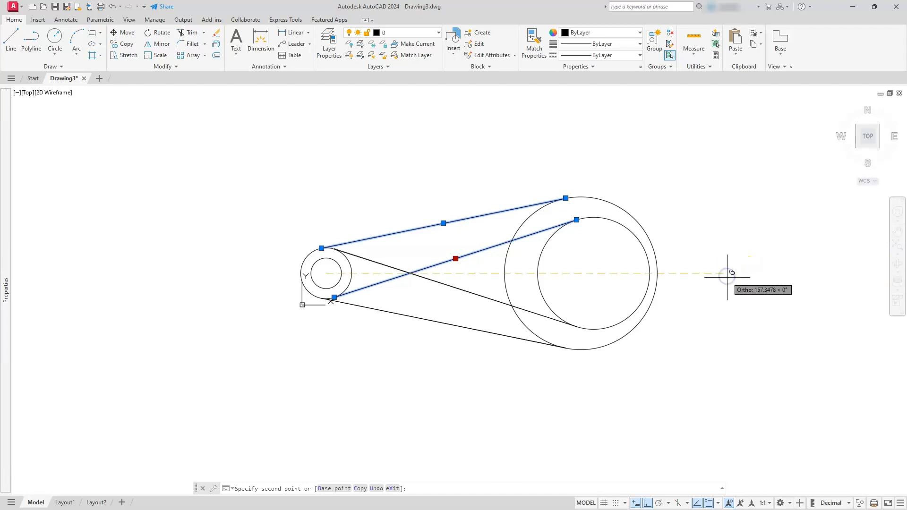
key("Escape")
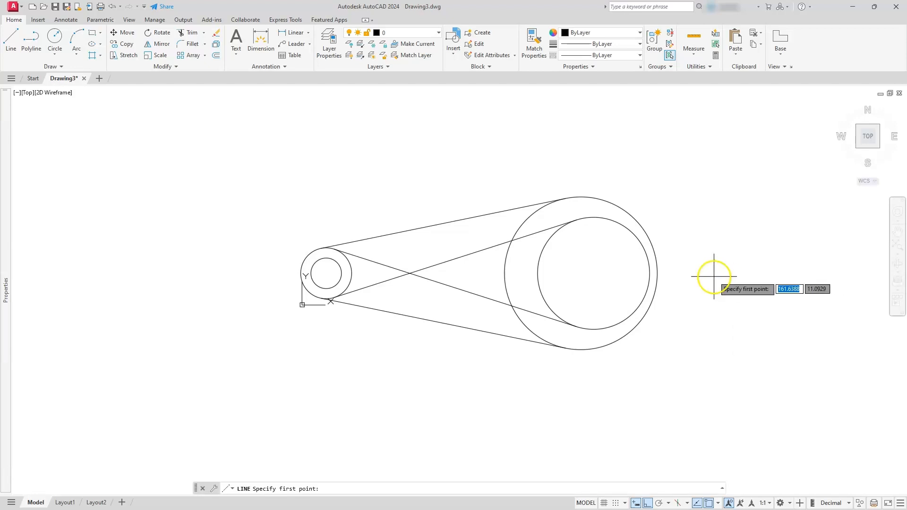
mouse_move(656, 274)
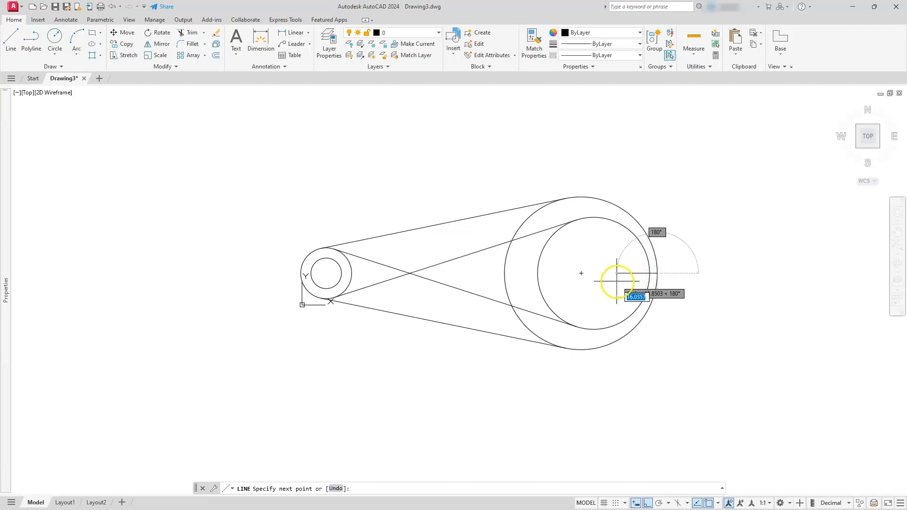
- Draw two short angled lines forming a V notch at the large circle's right edge
key("Escape")
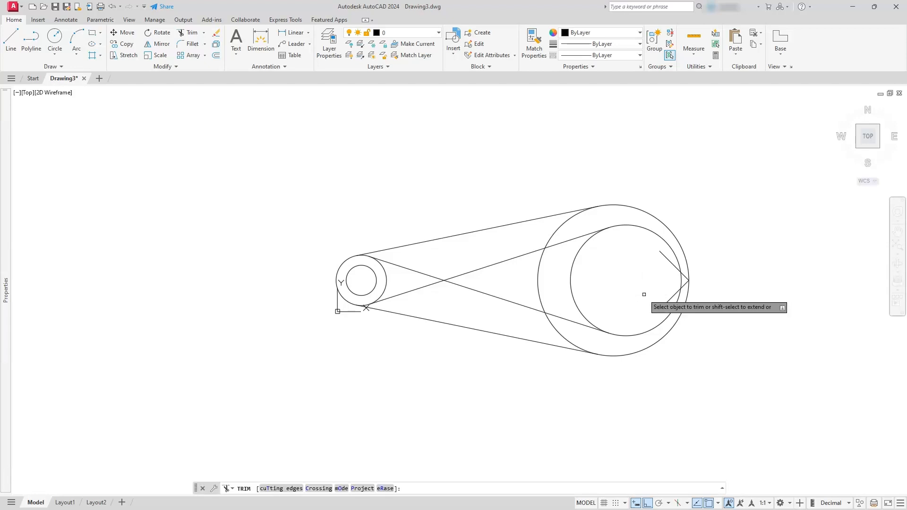
- Trim the crossing line, the overlapping arc and the notch lines back to the rim
left_click(578, 236)
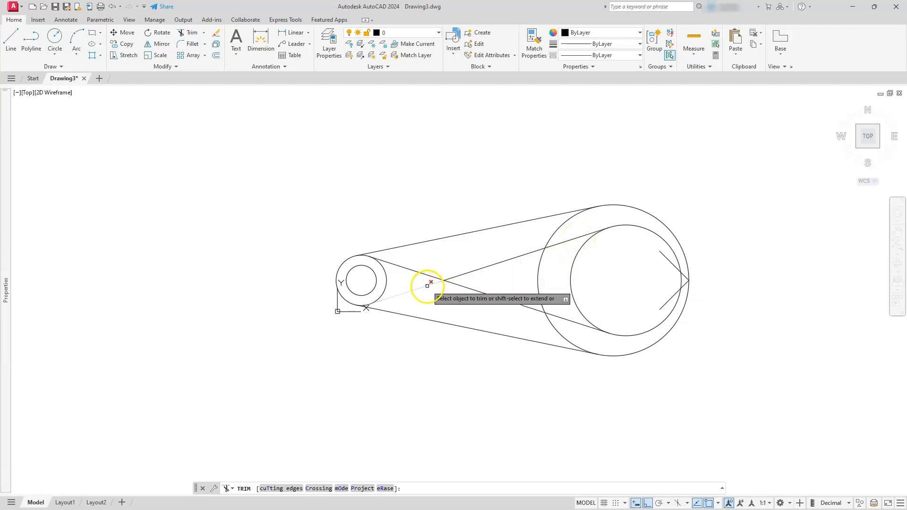
left_click(428, 285)
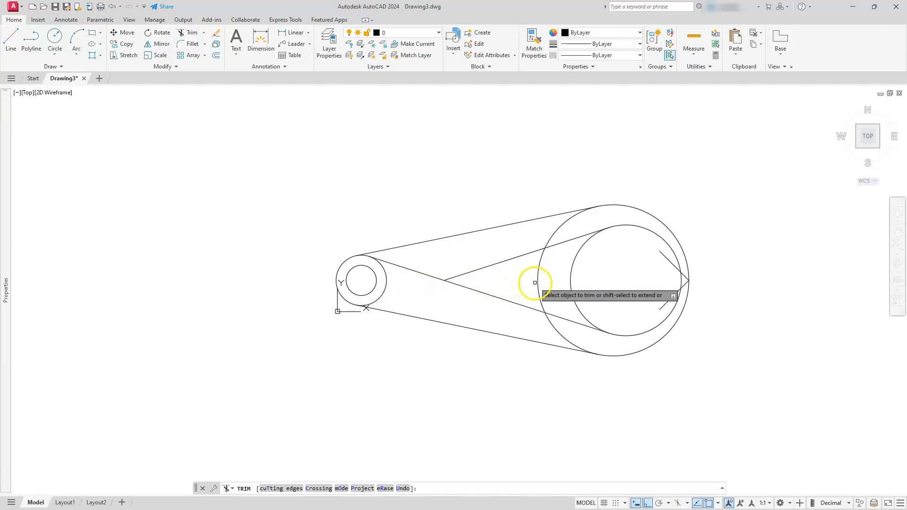
left_click(535, 283)
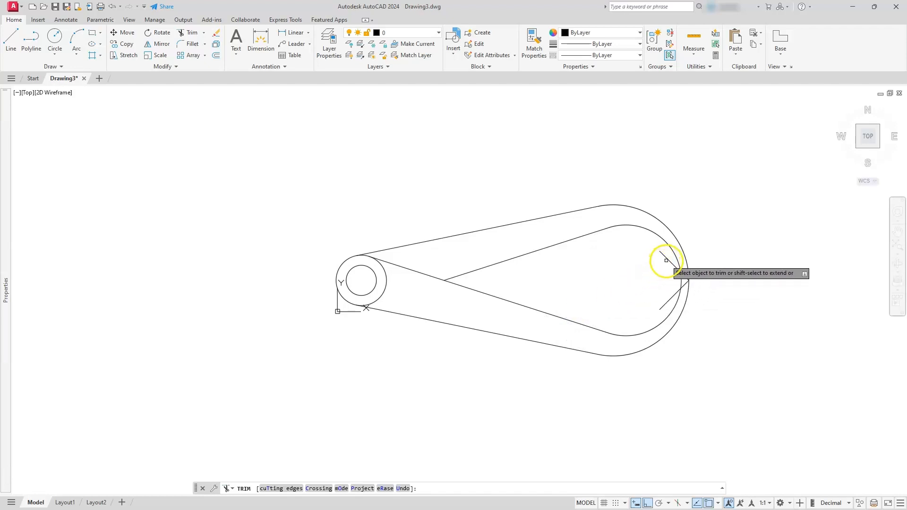
left_click(665, 261)
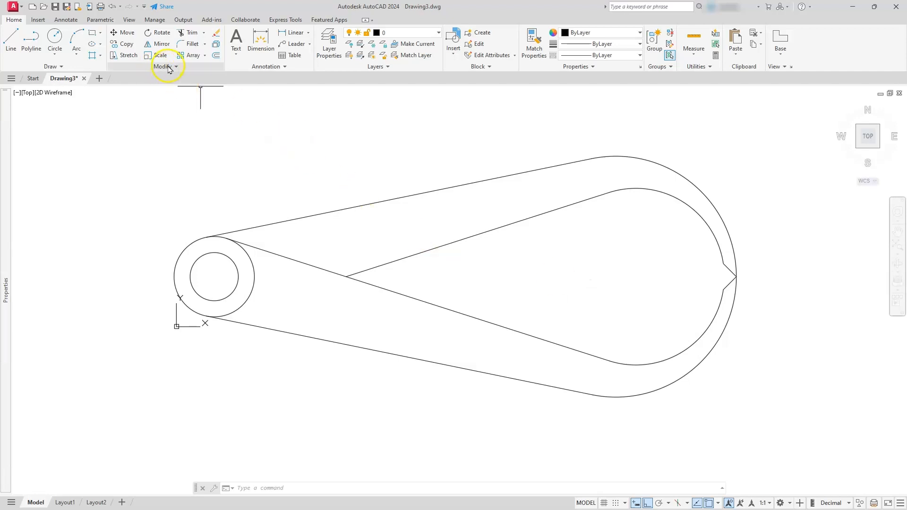
- Expand the Home tab's Modify panel to show the extra editing tools
left_click(166, 66)
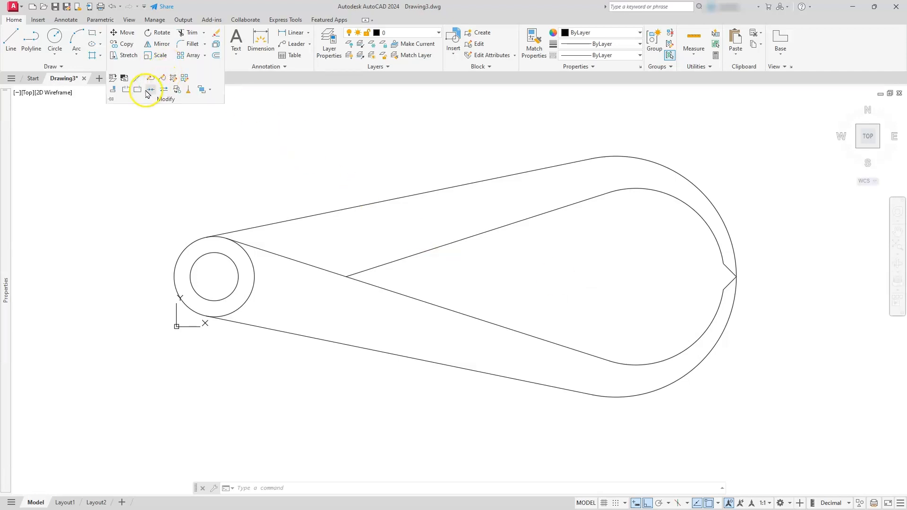
mouse_move(139, 78)
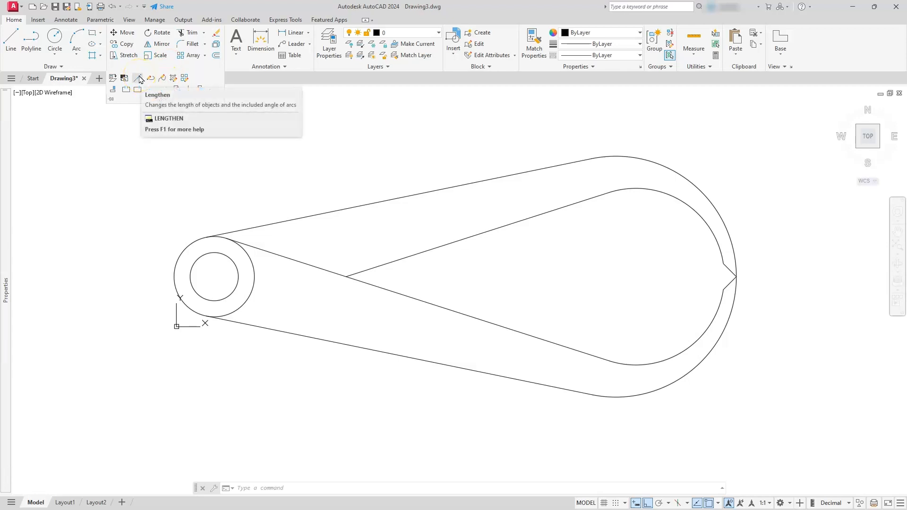